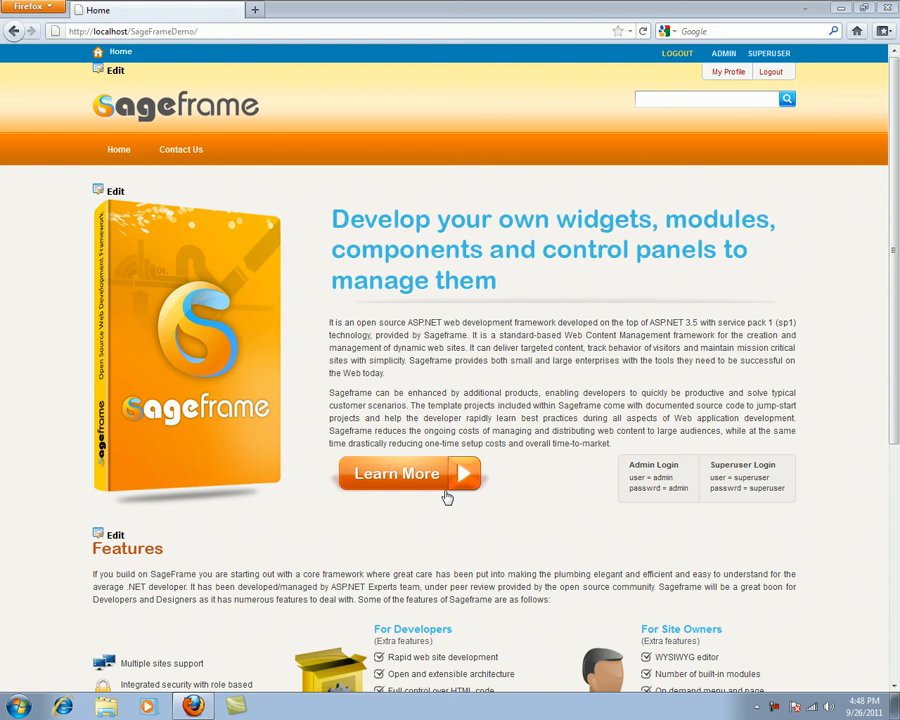
{"action": "mouse_move", "coordinate": [656, 214]}
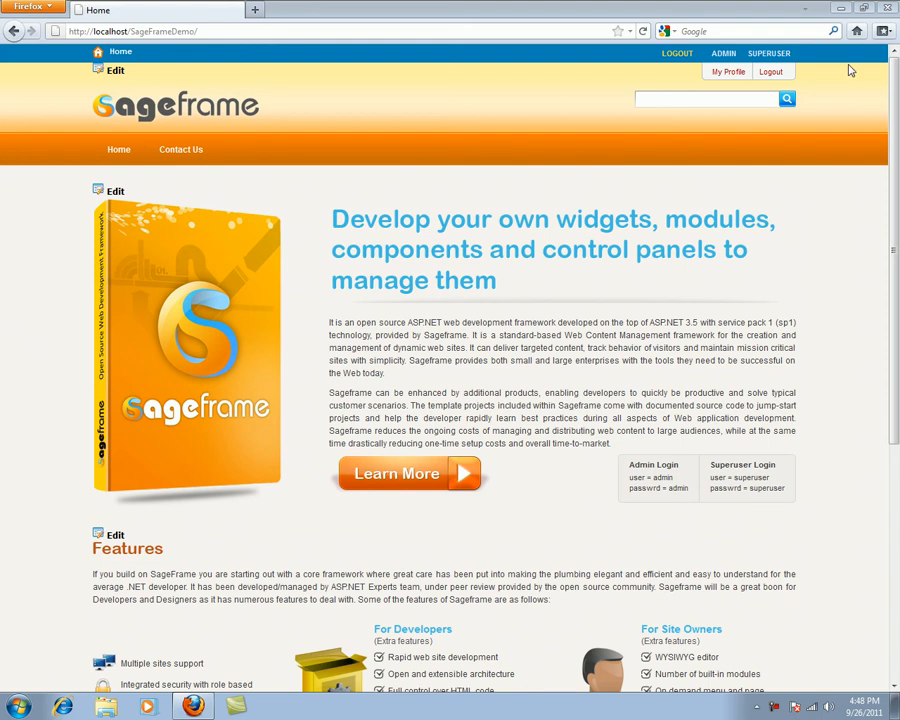
Step: Browse the ADMIN and SUPERUSER menus in the top navigation bar
{"action": "left_click", "coordinate": [720, 56]}
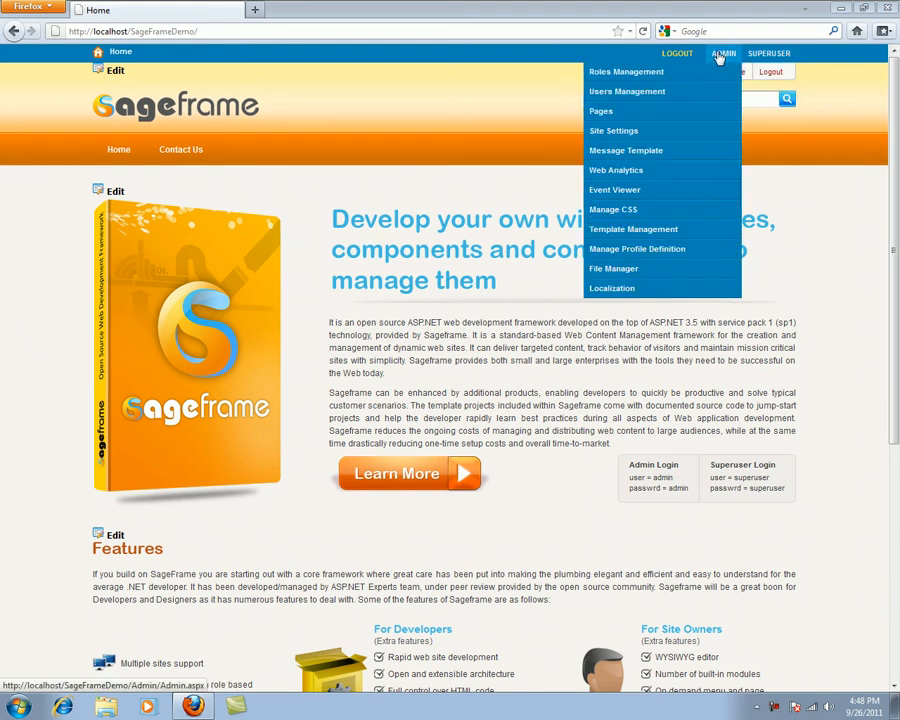
{"action": "left_click", "coordinate": [764, 52]}
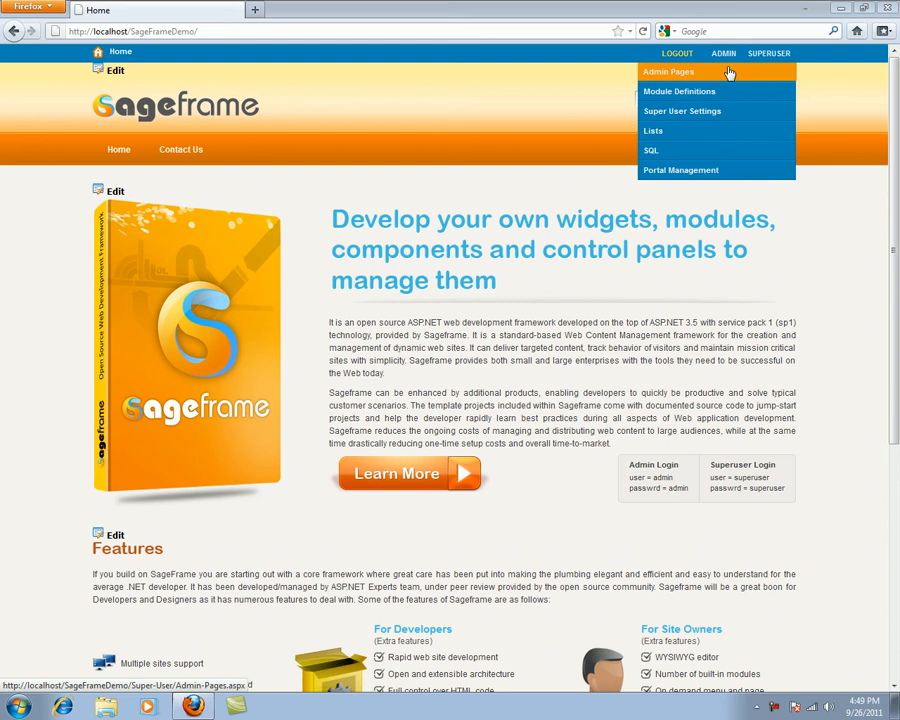
Step: Go to SUPERUSER > Admin Pages to show the Page Management table
{"action": "left_click", "coordinate": [672, 72]}
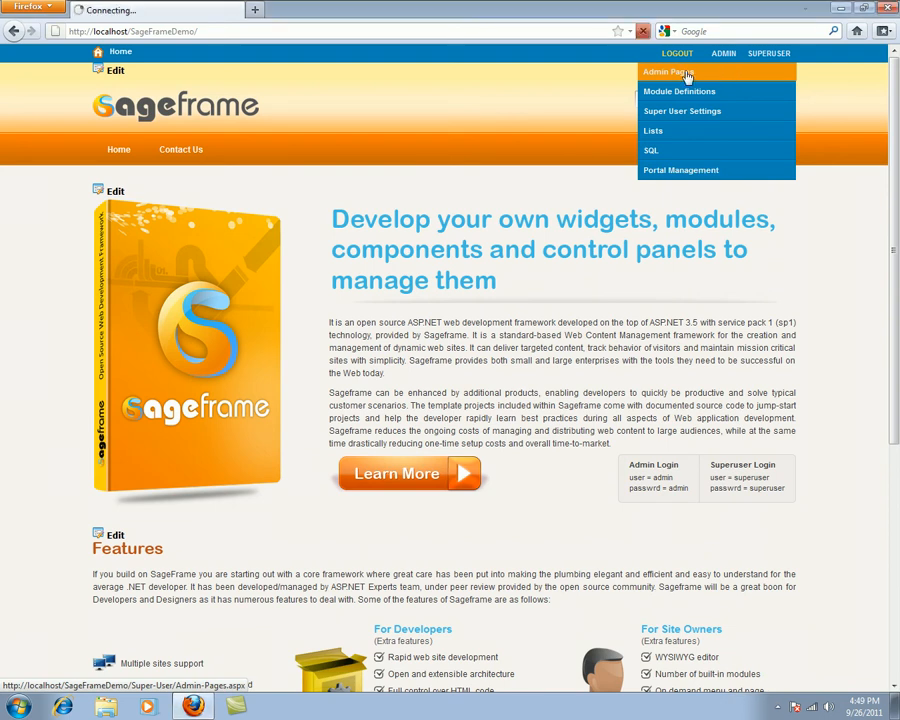
{"action": "left_click", "coordinate": [676, 72]}
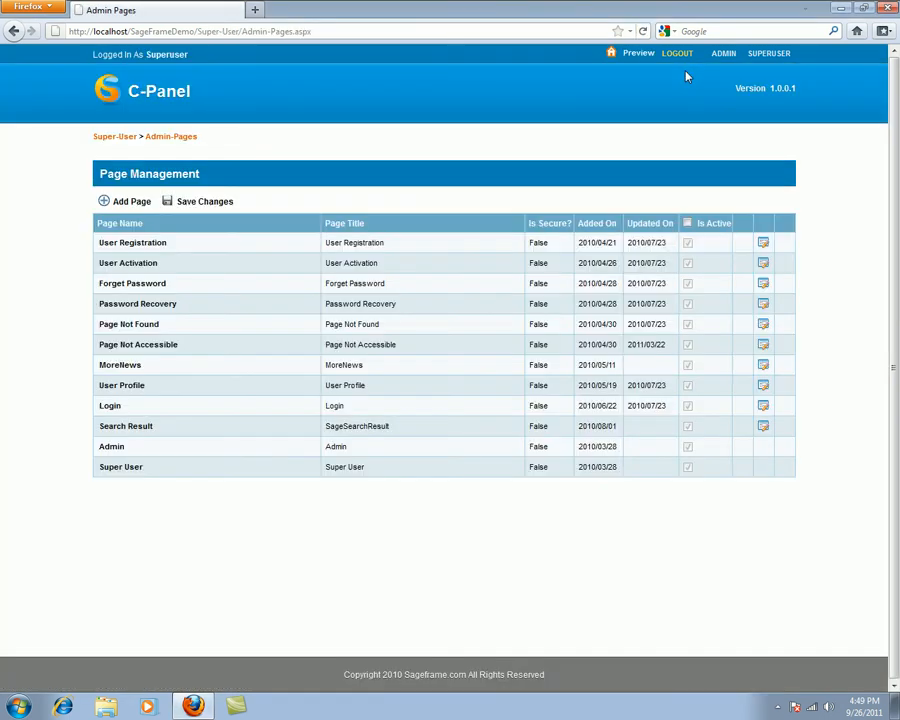
{"action": "mouse_move", "coordinate": [8, 244]}
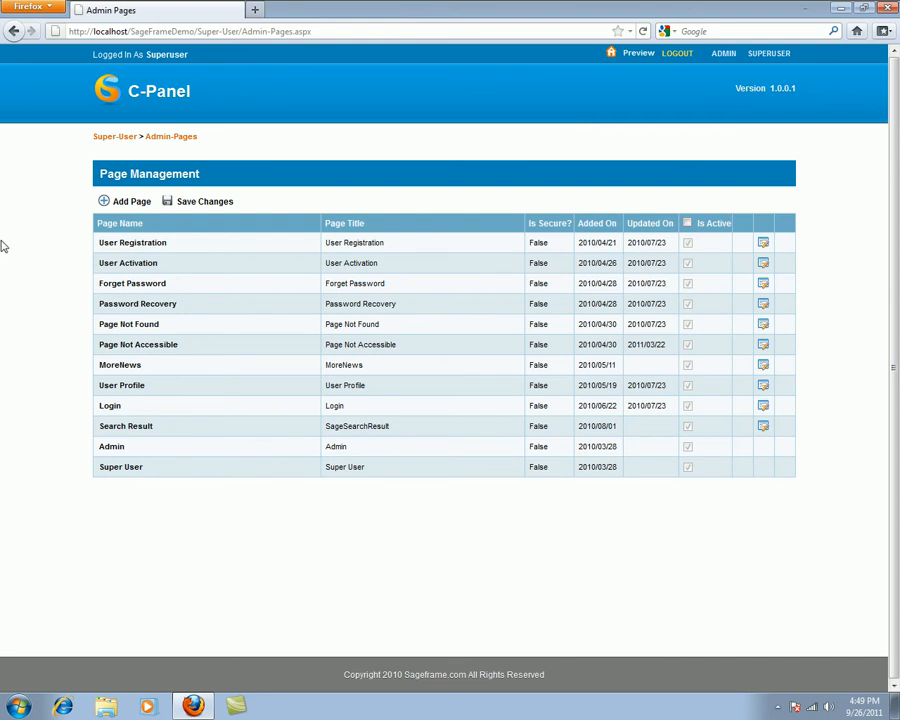
{"action": "mouse_move", "coordinate": [116, 244]}
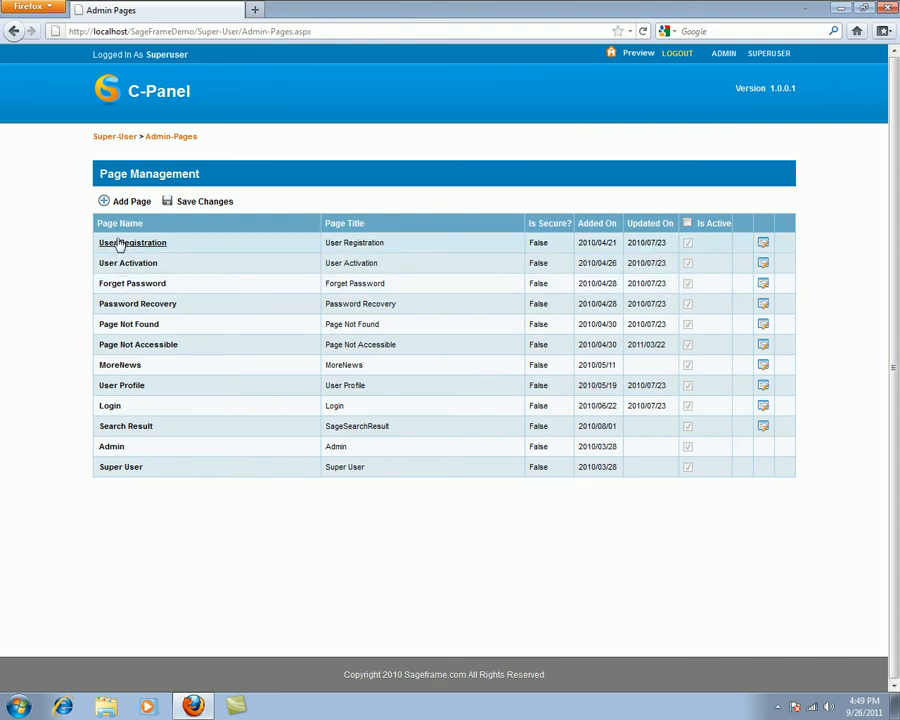
{"action": "mouse_move", "coordinate": [48, 228]}
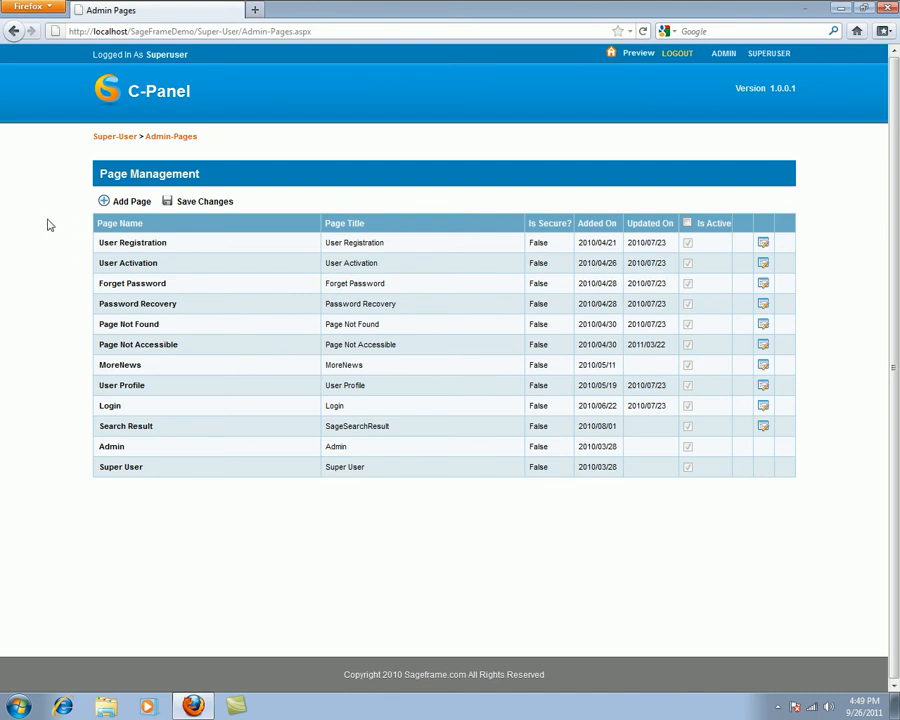
{"action": "mouse_move", "coordinate": [126, 268]}
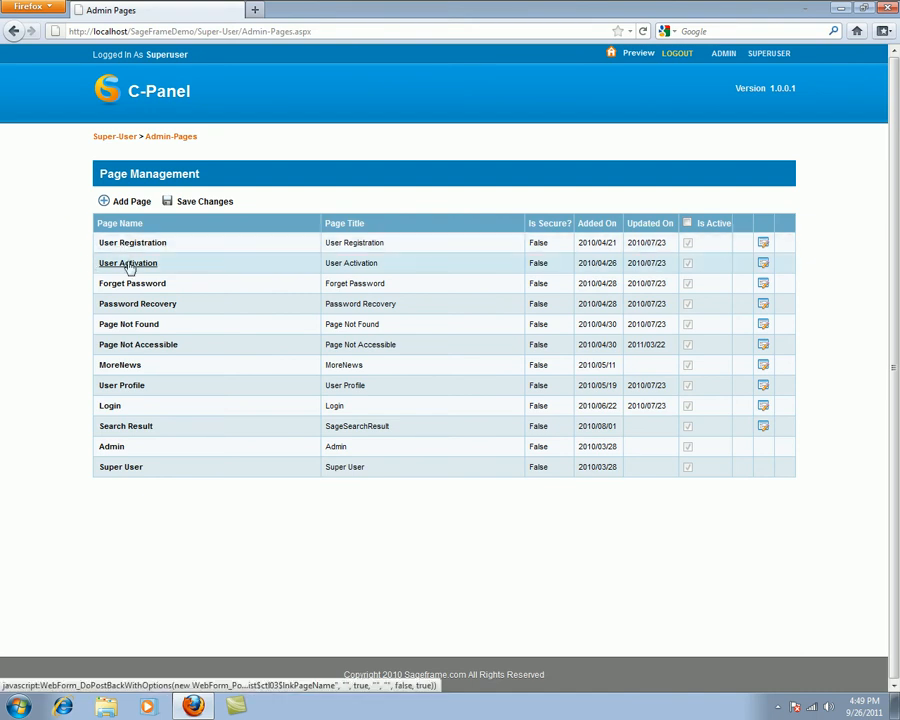
{"action": "mouse_move", "coordinate": [52, 352]}
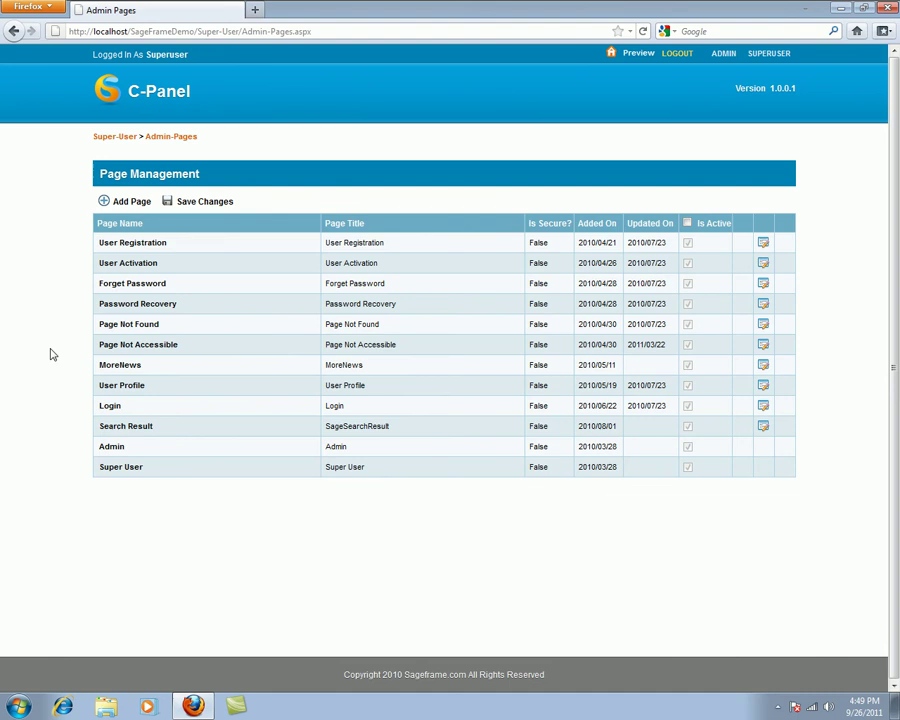
{"action": "mouse_move", "coordinate": [786, 118]}
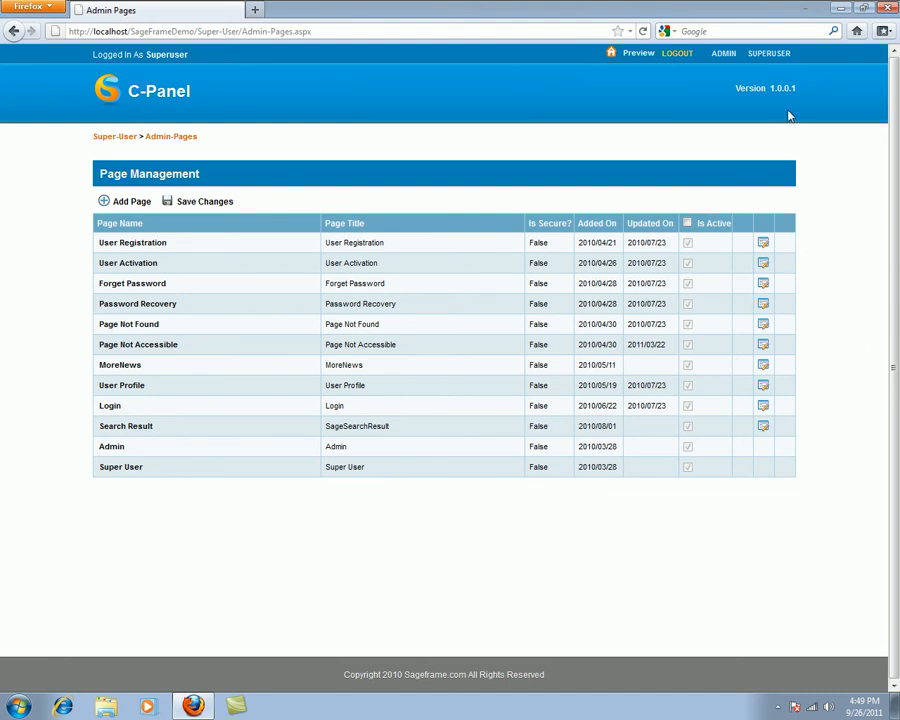
Step: Go to SUPERUSER > Module Definitions to list installed modules with versions and status
{"action": "left_click", "coordinate": [686, 92]}
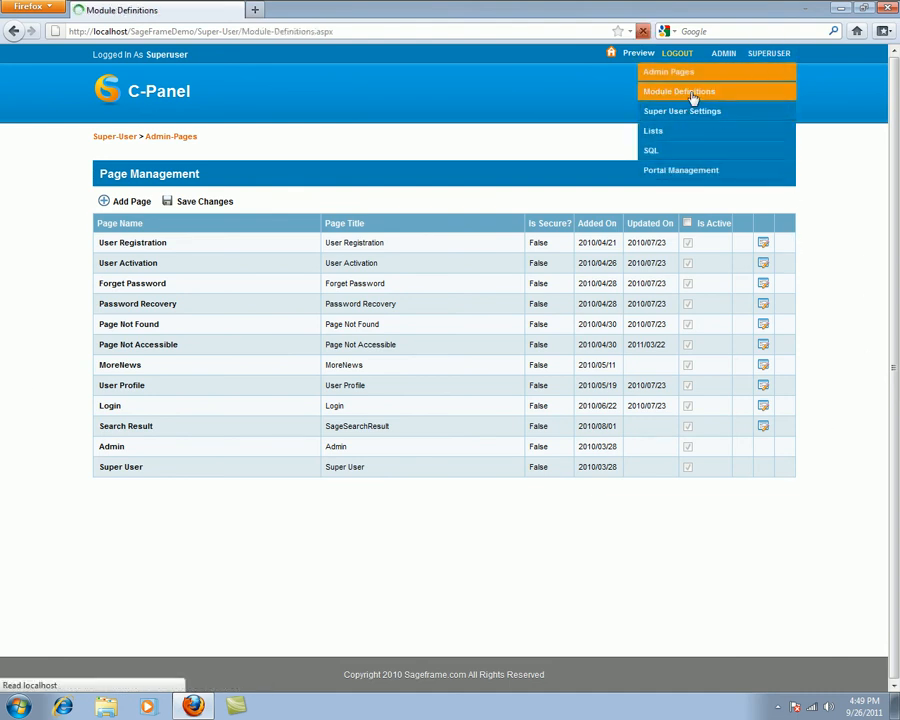
{"action": "left_click", "coordinate": [678, 92]}
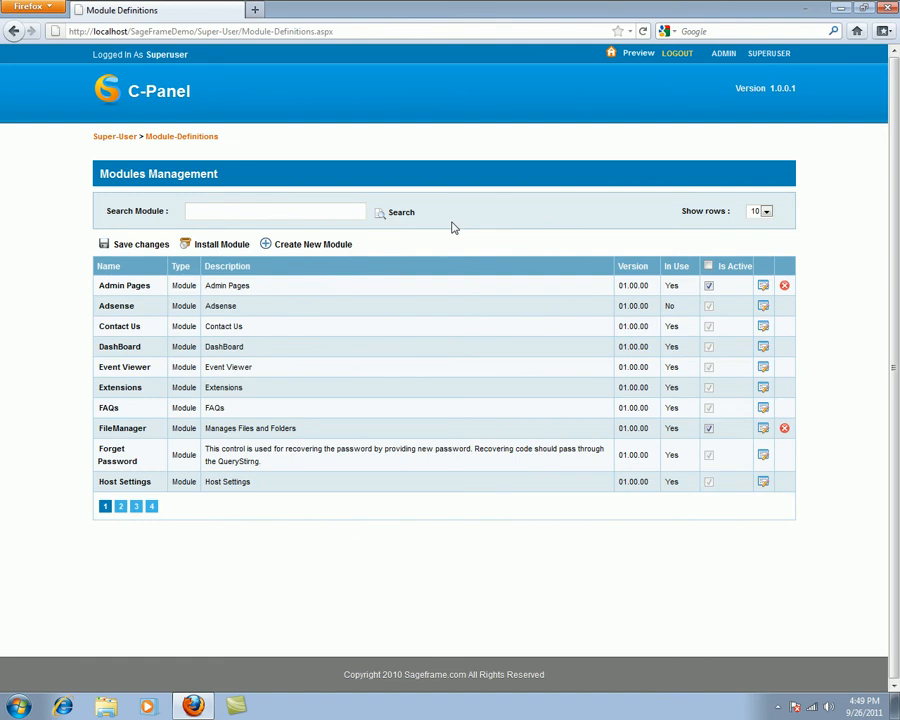
{"action": "mouse_move", "coordinate": [432, 246]}
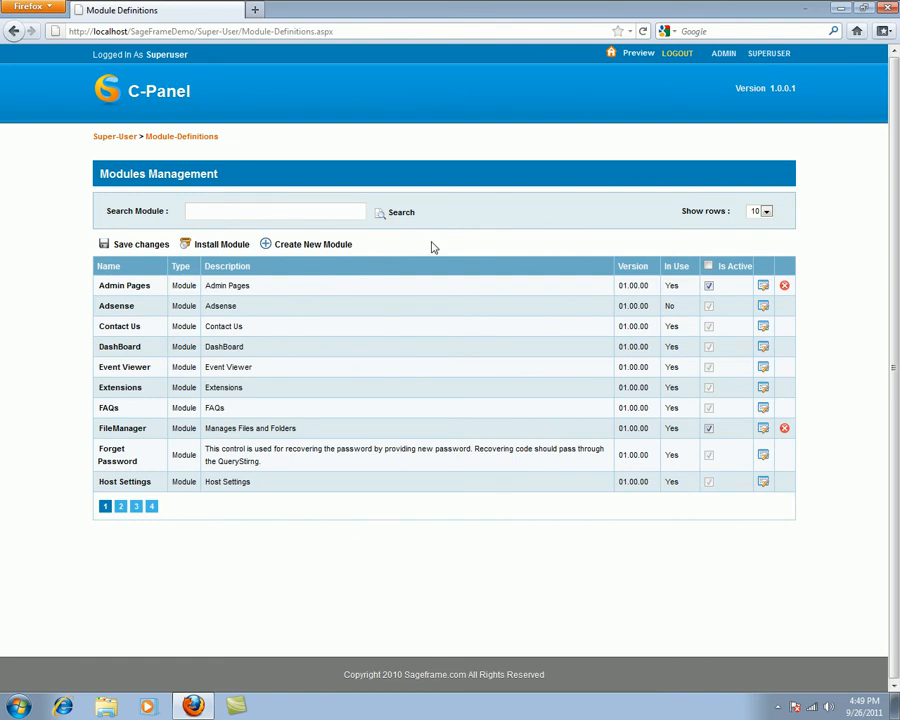
{"action": "mouse_move", "coordinate": [312, 252]}
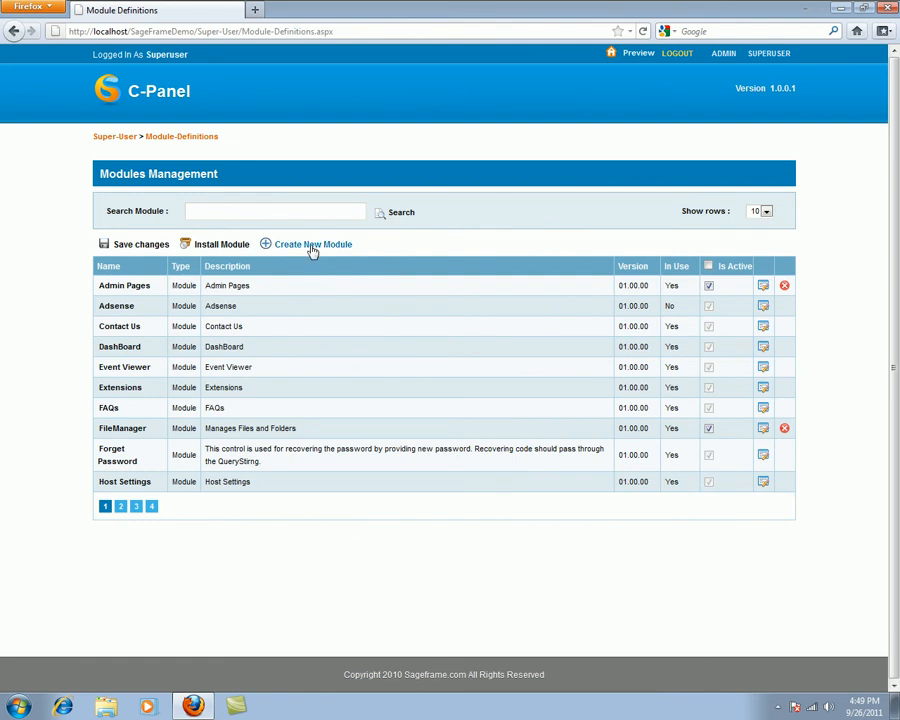
{"action": "mouse_move", "coordinate": [236, 250]}
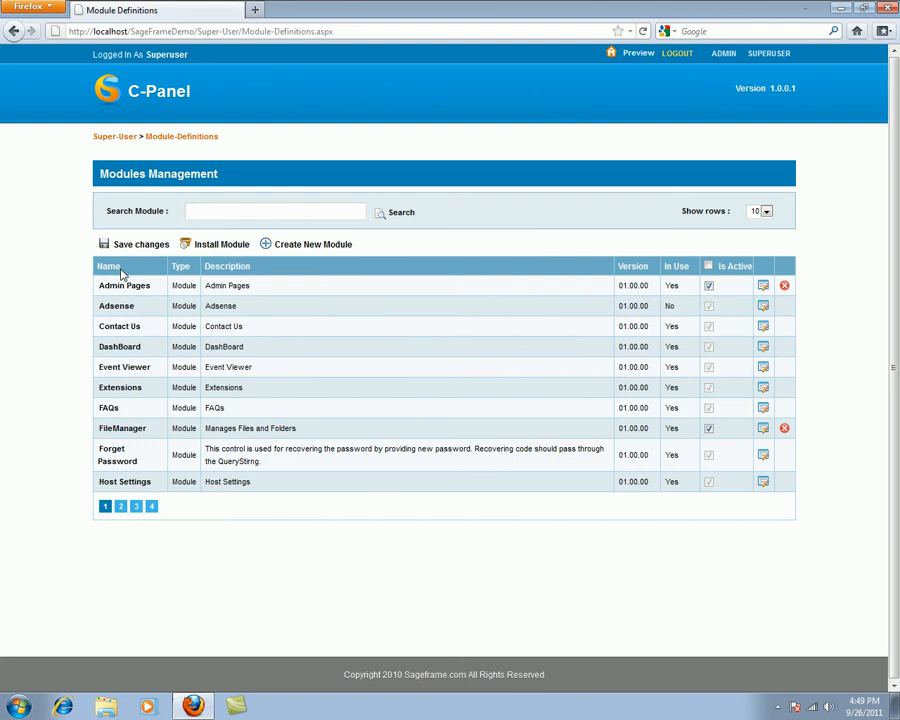
{"action": "mouse_move", "coordinate": [108, 326]}
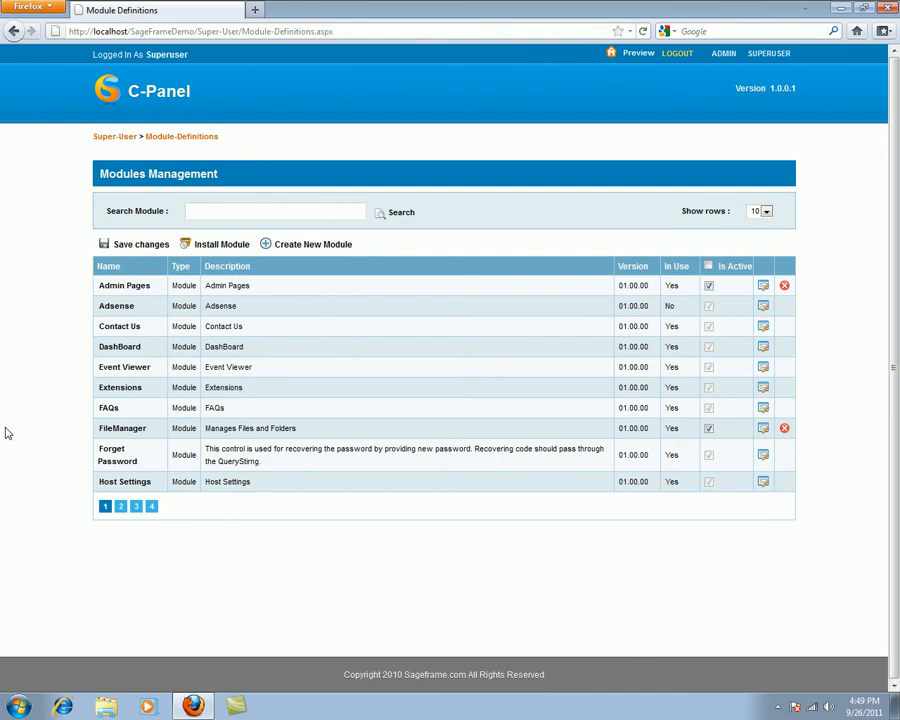
{"action": "mouse_move", "coordinate": [8, 432]}
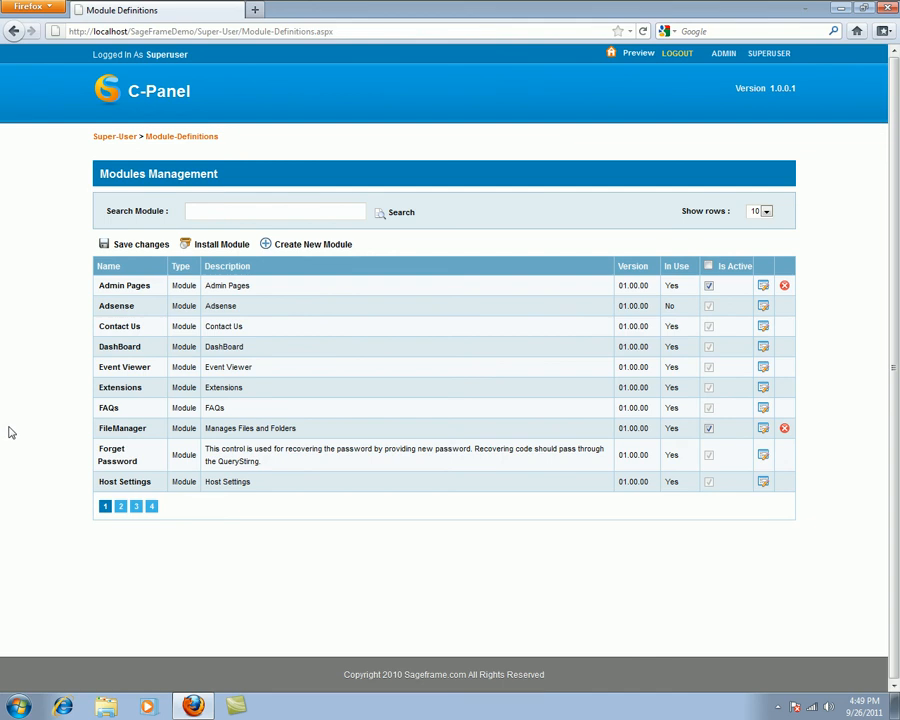
{"action": "mouse_move", "coordinate": [8, 436]}
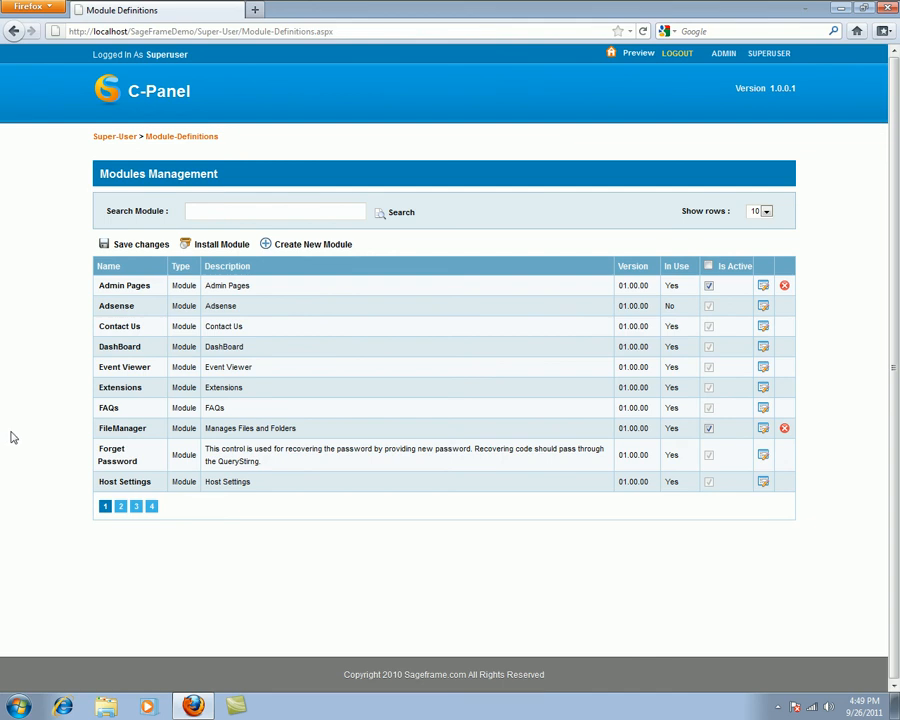
{"action": "mouse_move", "coordinate": [28, 440]}
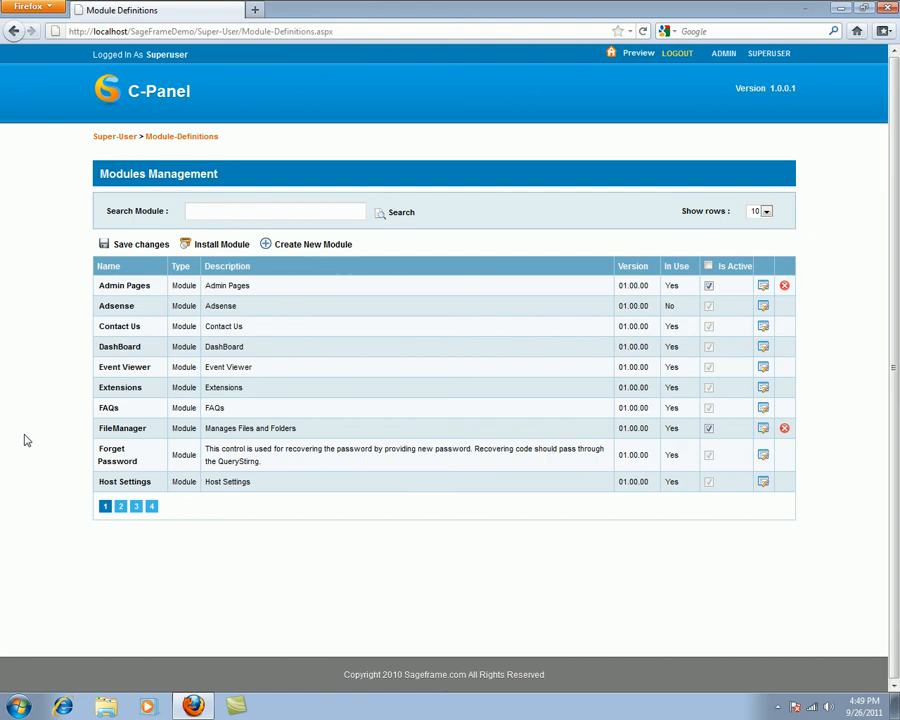
{"action": "mouse_move", "coordinate": [32, 440]}
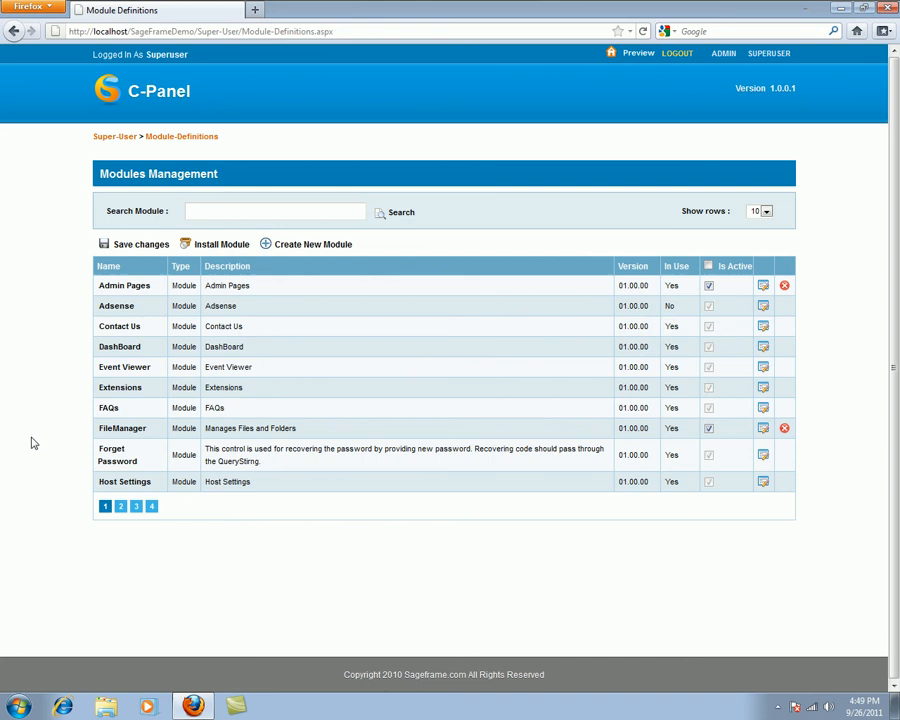
{"action": "mouse_move", "coordinate": [592, 176]}
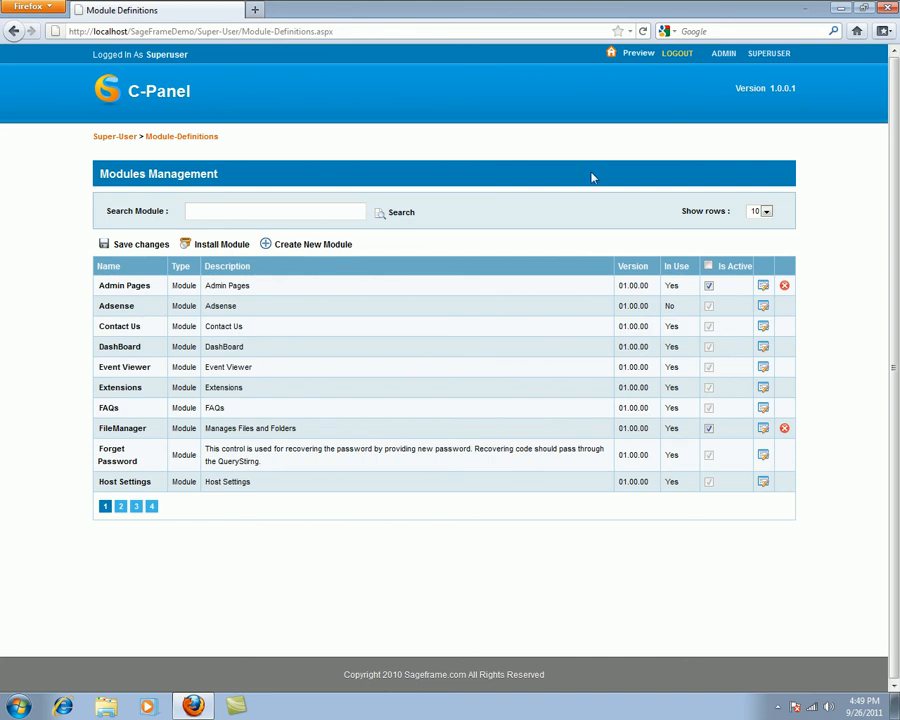
Step: Go to SUPERUSER > Super User Settings and expand the Appearance group on Basic Setting
{"action": "left_click", "coordinate": [680, 112]}
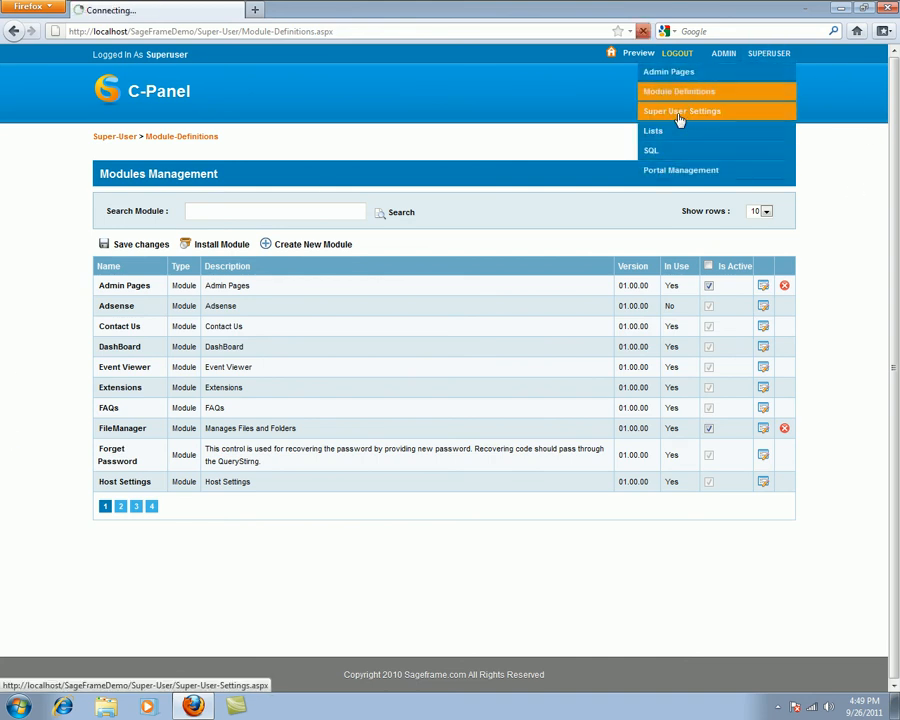
{"action": "left_click", "coordinate": [680, 110]}
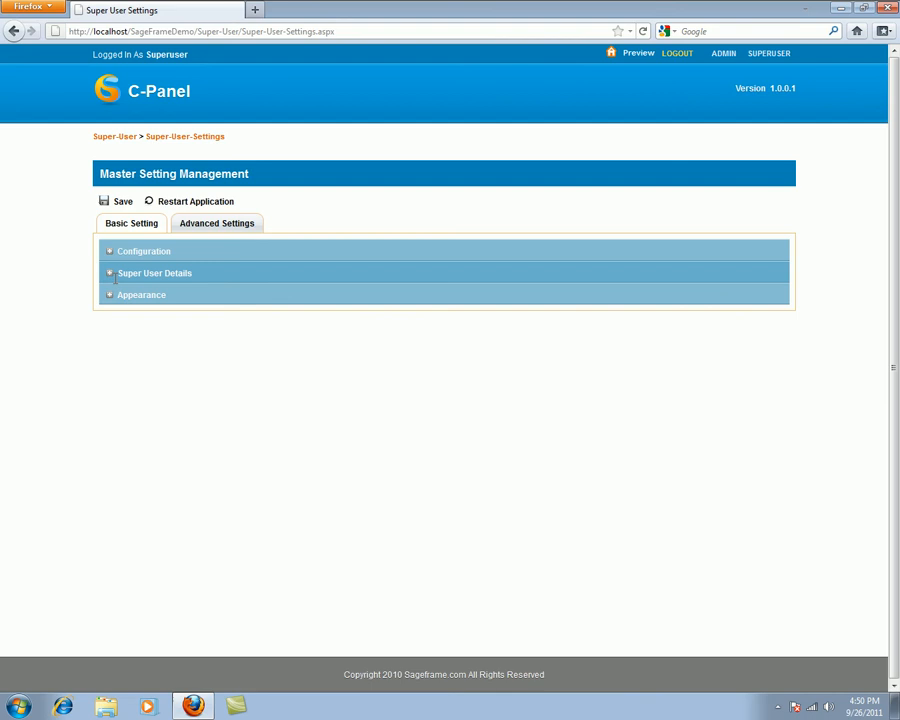
{"action": "left_click", "coordinate": [140, 294]}
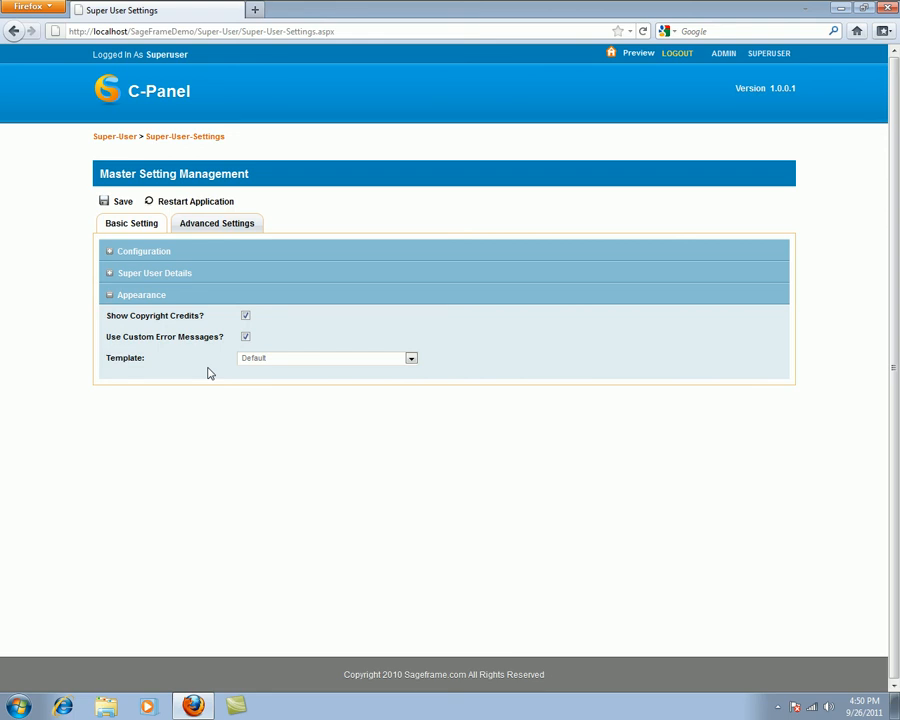
{"action": "mouse_move", "coordinate": [184, 330]}
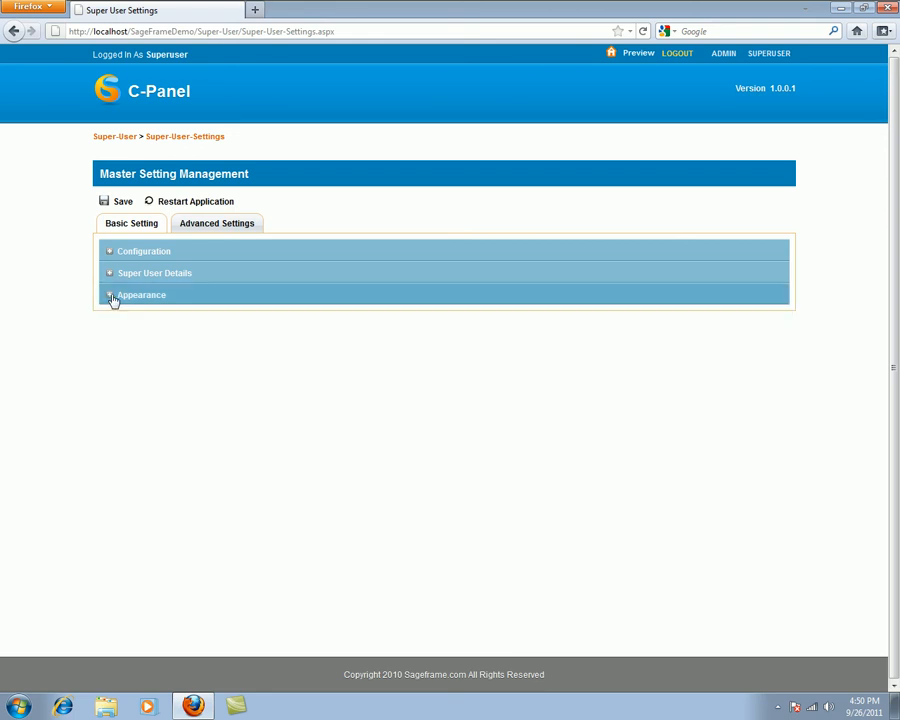
Step: Show the Advanced Settings groups and collapse the SMTP Server Settings section
{"action": "left_click", "coordinate": [216, 224]}
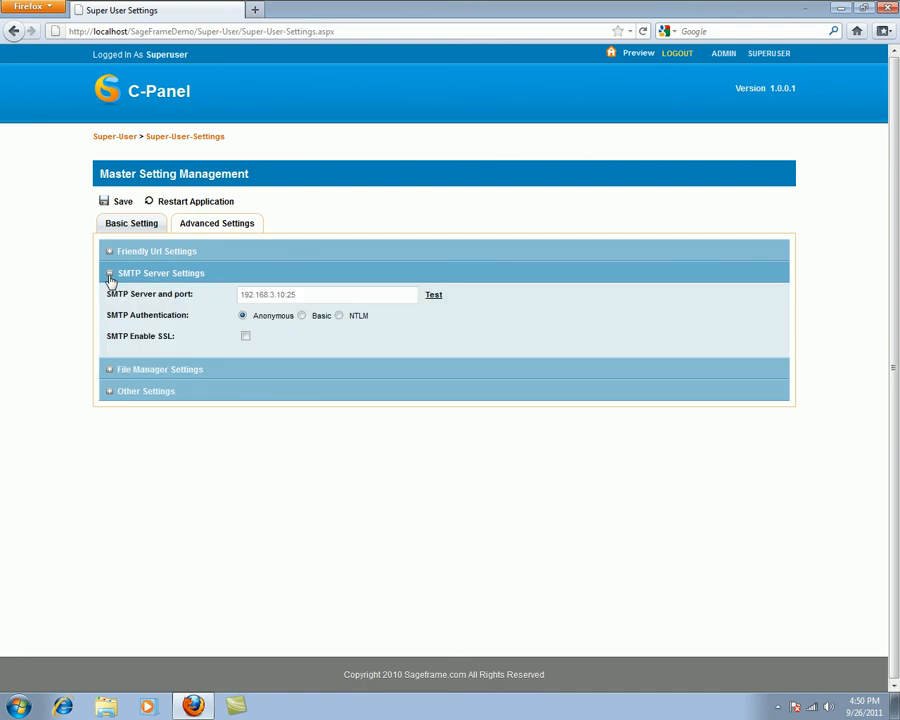
{"action": "left_click", "coordinate": [156, 296]}
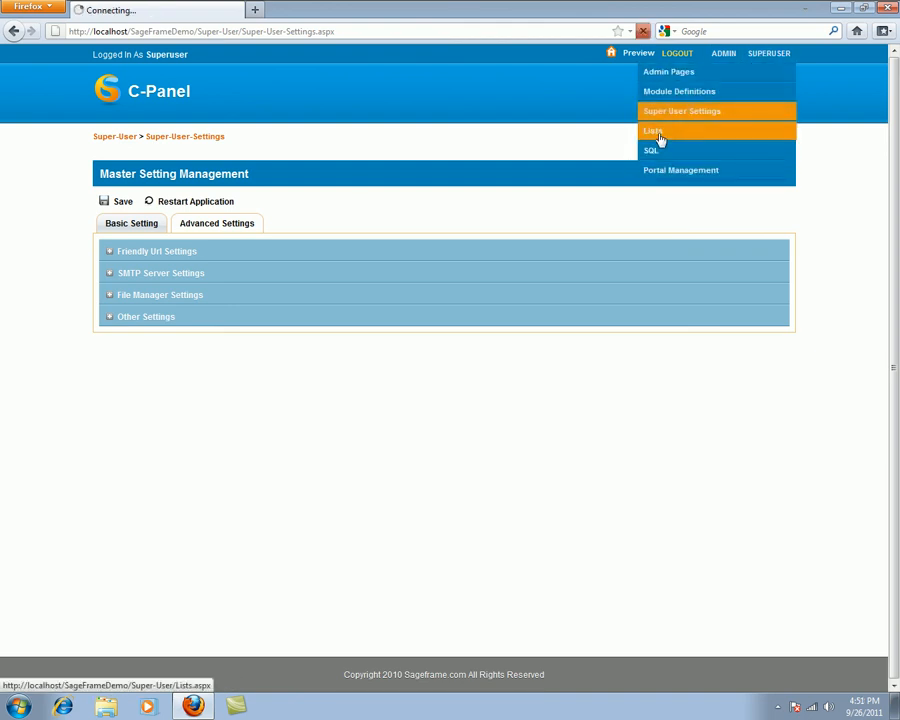
Step: Go to SUPERUSER > Lists to show the Country list with its 239 entries
{"action": "left_click", "coordinate": [644, 132]}
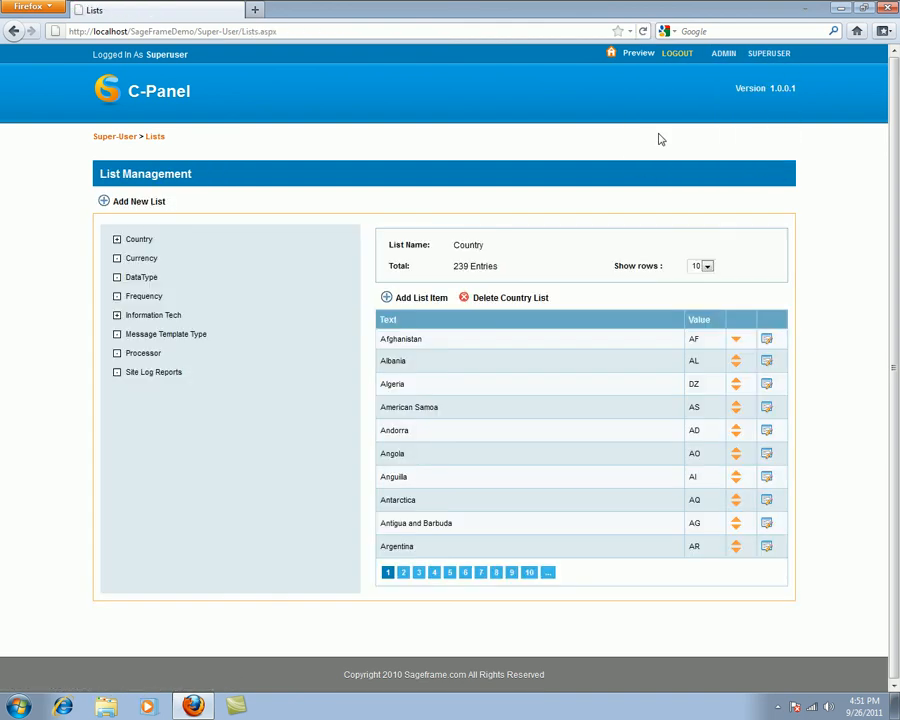
{"action": "mouse_move", "coordinate": [366, 344]}
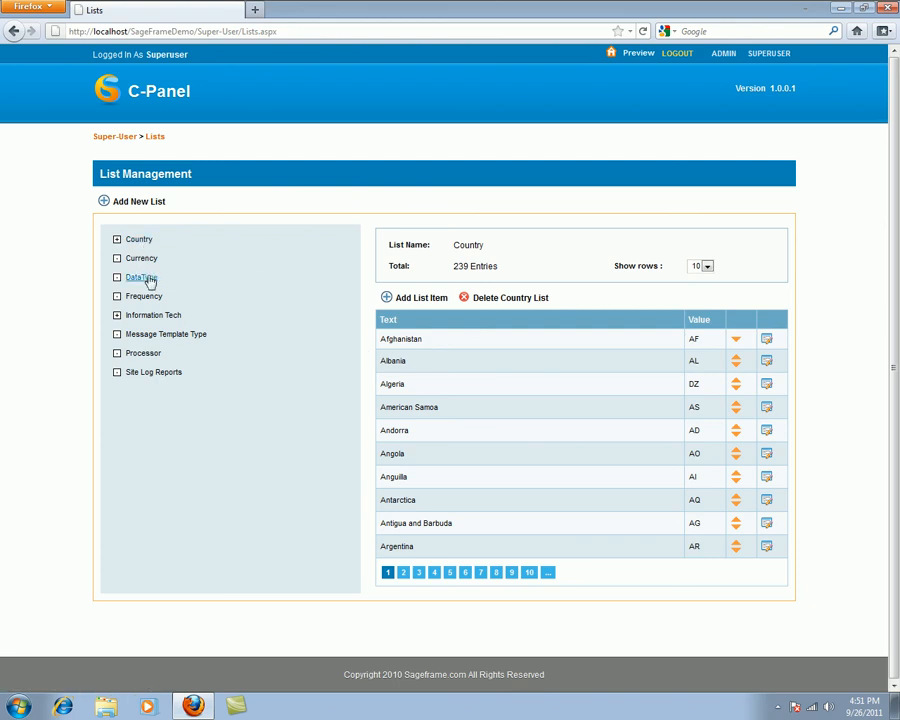
{"action": "mouse_move", "coordinate": [208, 512]}
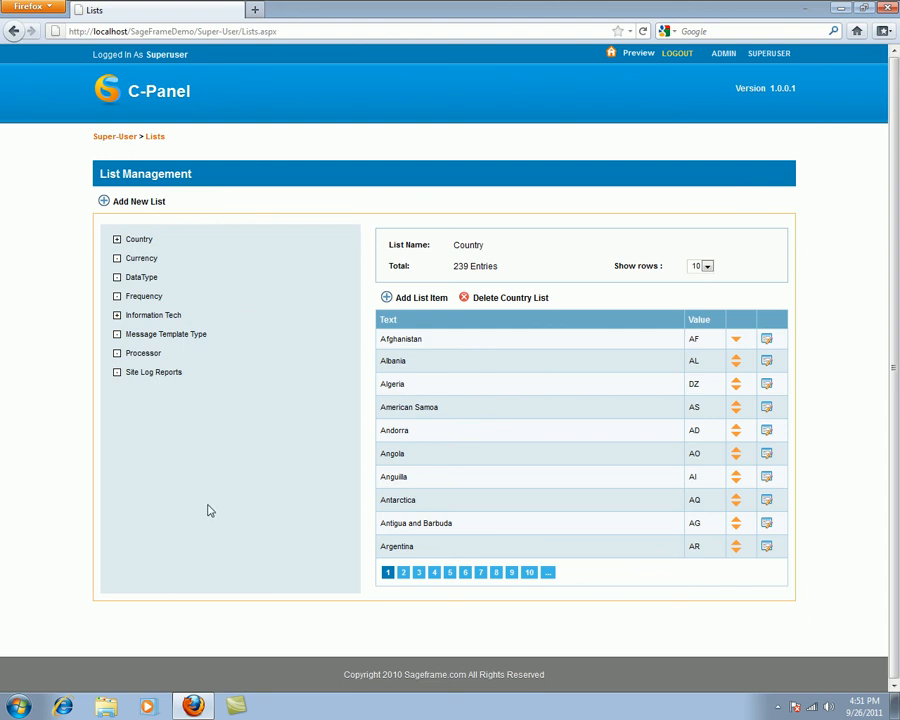
{"action": "left_click", "coordinate": [772, 52]}
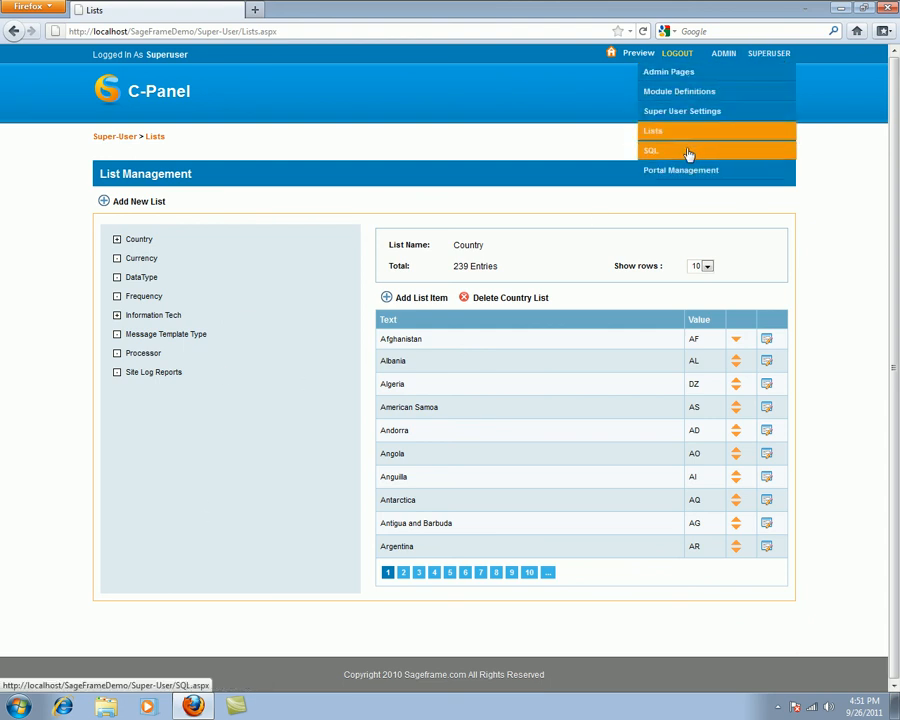
Step: Go to SUPERUSER > SQL to show the empty SQL Query Analyser
{"action": "left_click", "coordinate": [664, 150]}
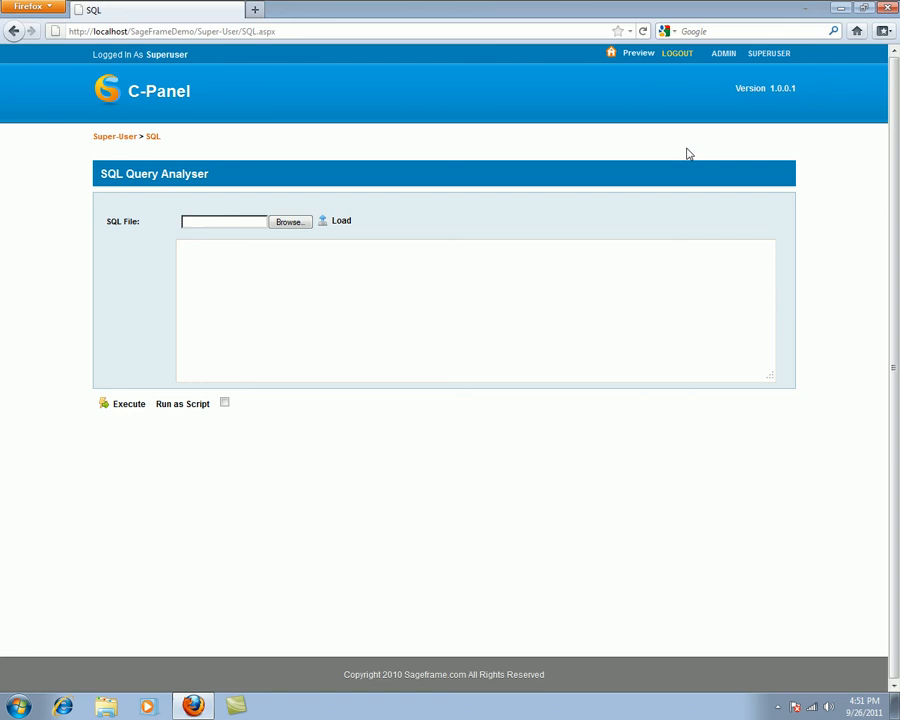
{"action": "left_click", "coordinate": [776, 54]}
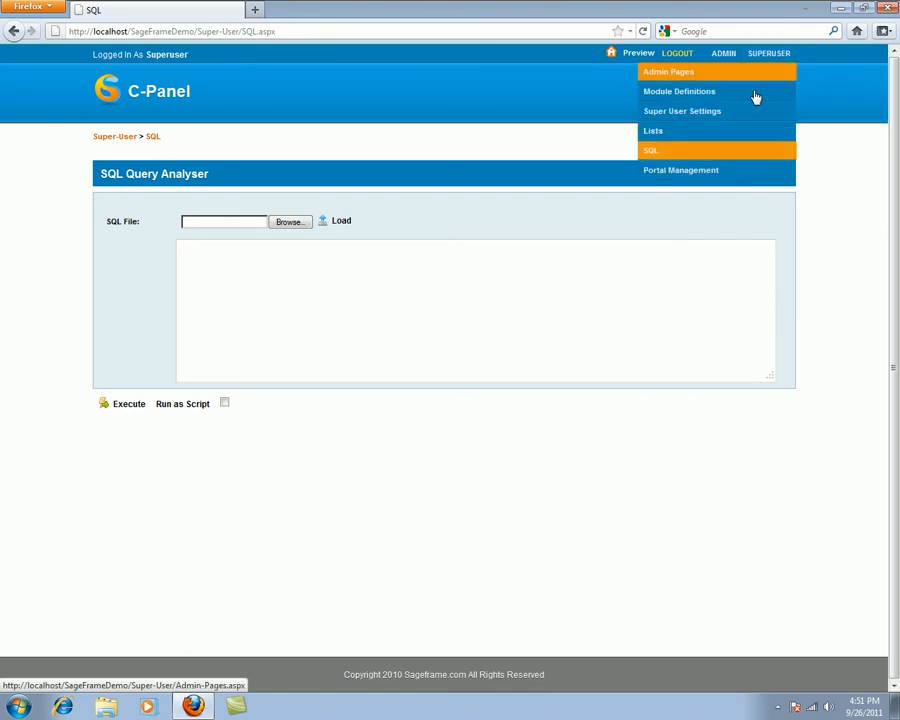
{"action": "mouse_move", "coordinate": [696, 176]}
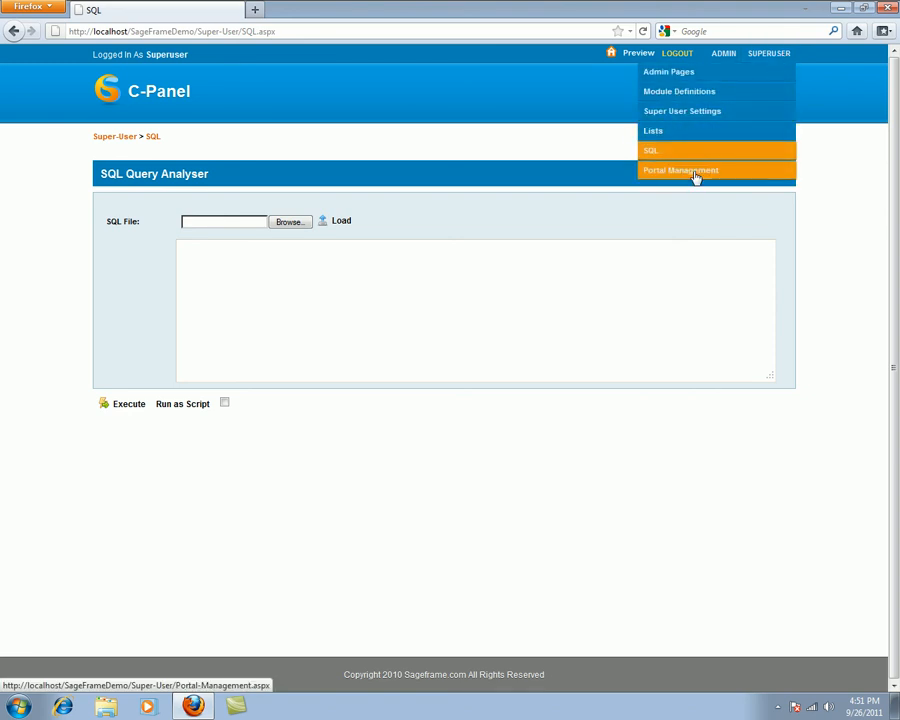
Step: Go to SUPERUSER > Portal Management listing the Default portal
{"action": "left_click", "coordinate": [680, 170]}
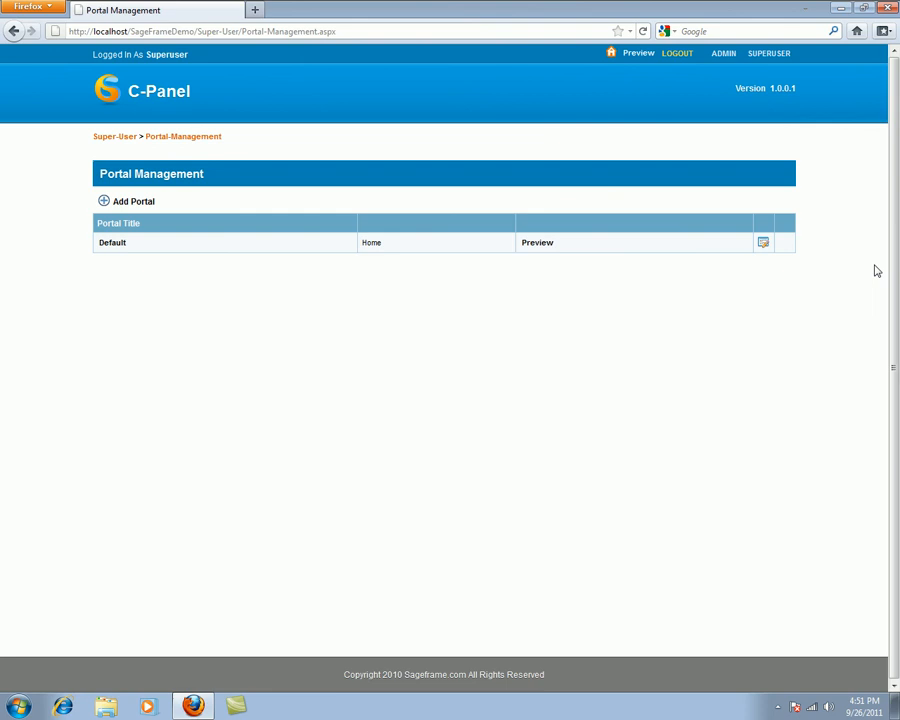
{"action": "mouse_move", "coordinate": [856, 284]}
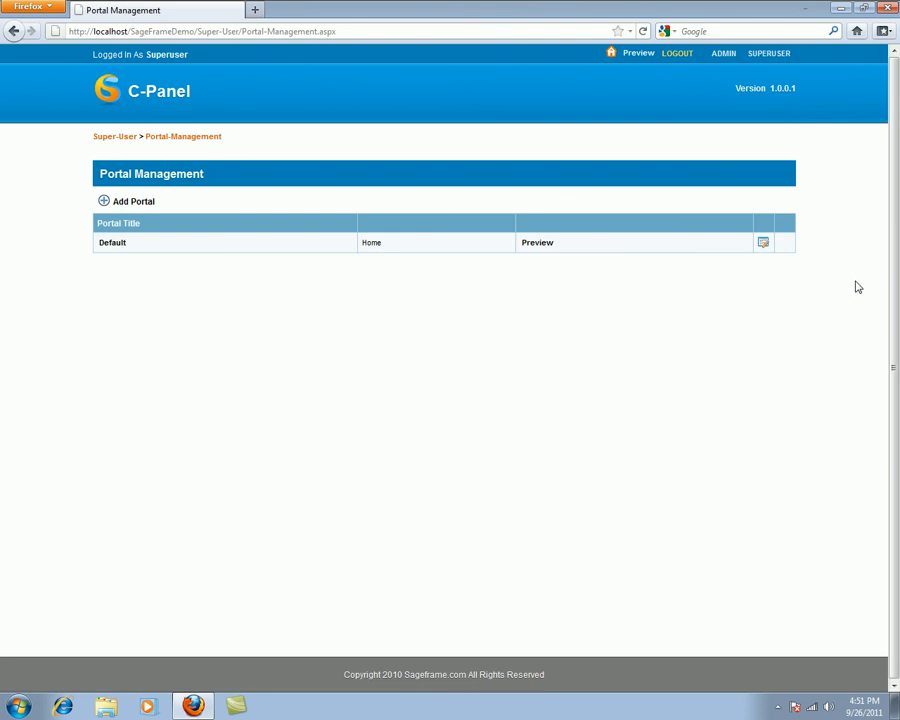
{"action": "mouse_move", "coordinate": [148, 206]}
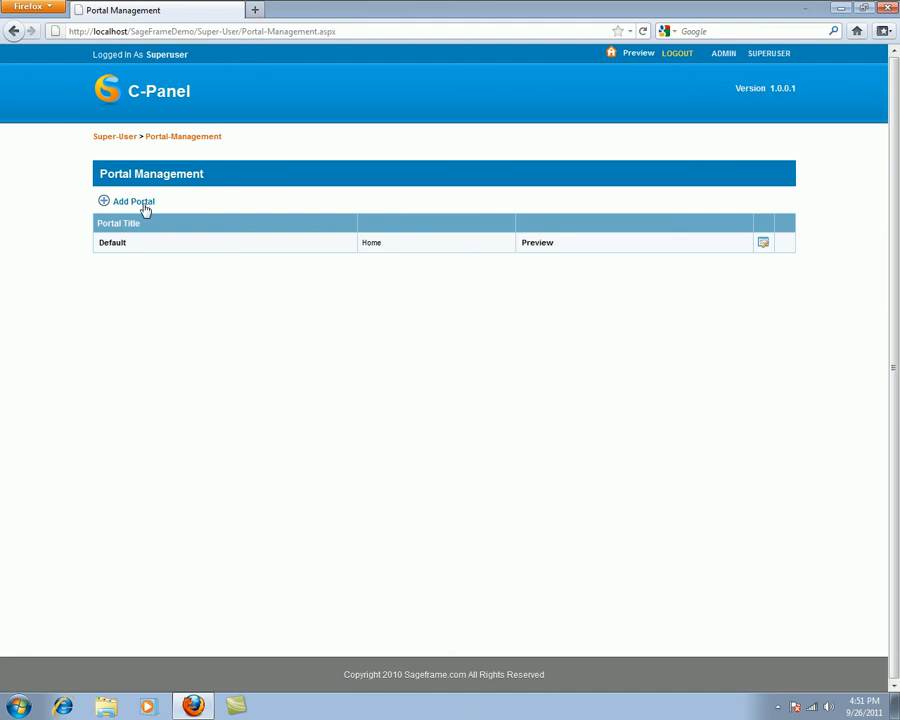
{"action": "mouse_move", "coordinate": [150, 206]}
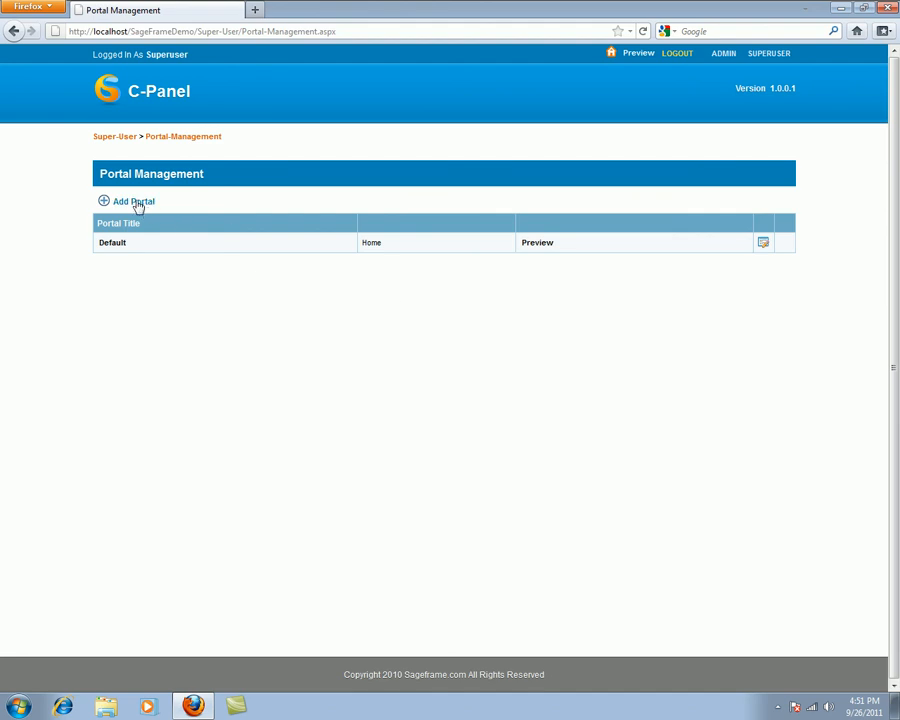
{"action": "mouse_move", "coordinate": [688, 462]}
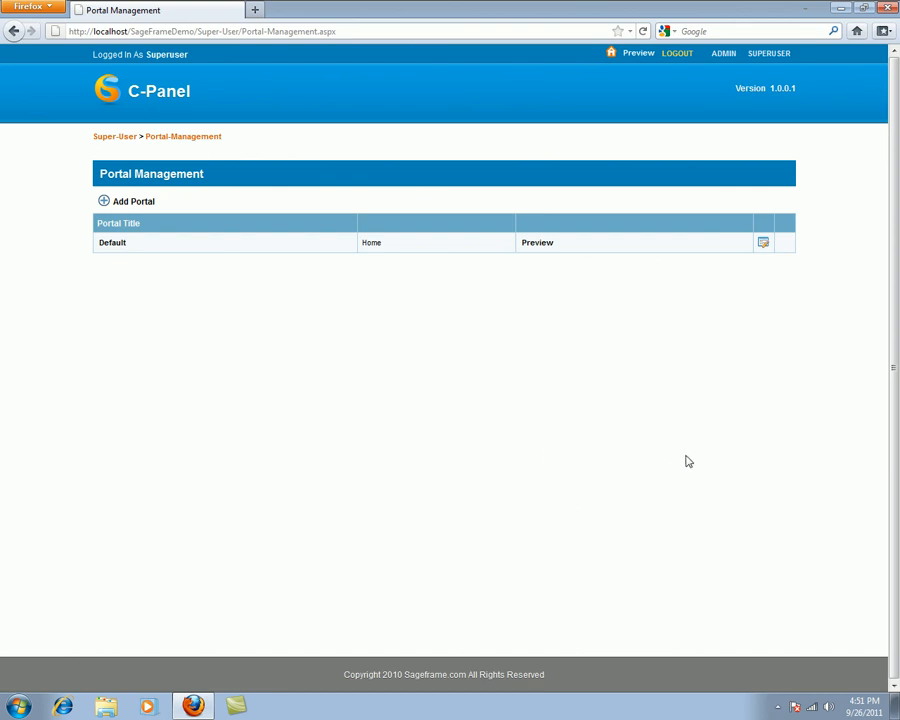